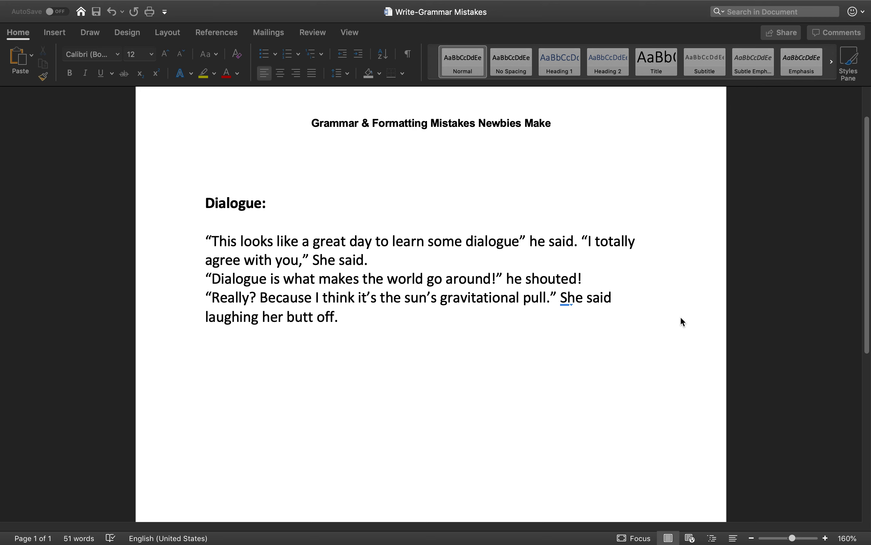
{"action": "mouse_move", "coordinate": [415, 387]}
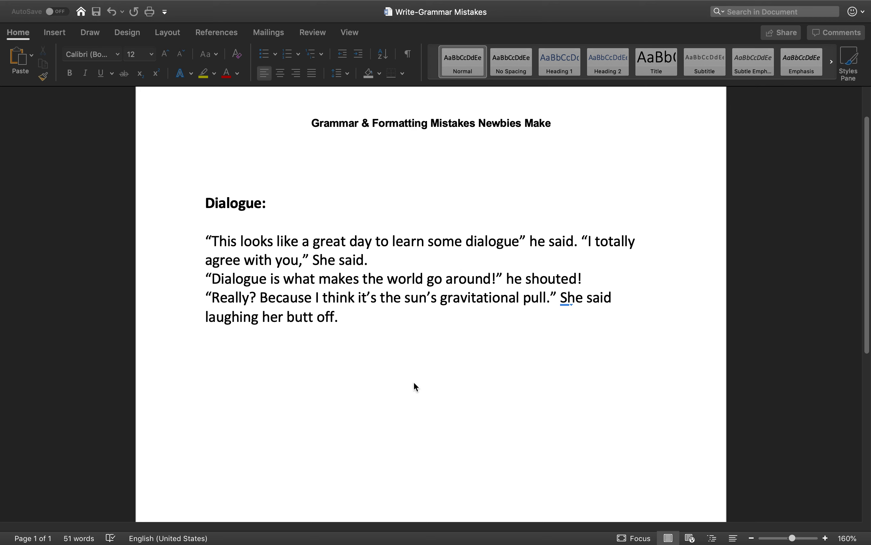
{"action": "mouse_move", "coordinate": [401, 376]}
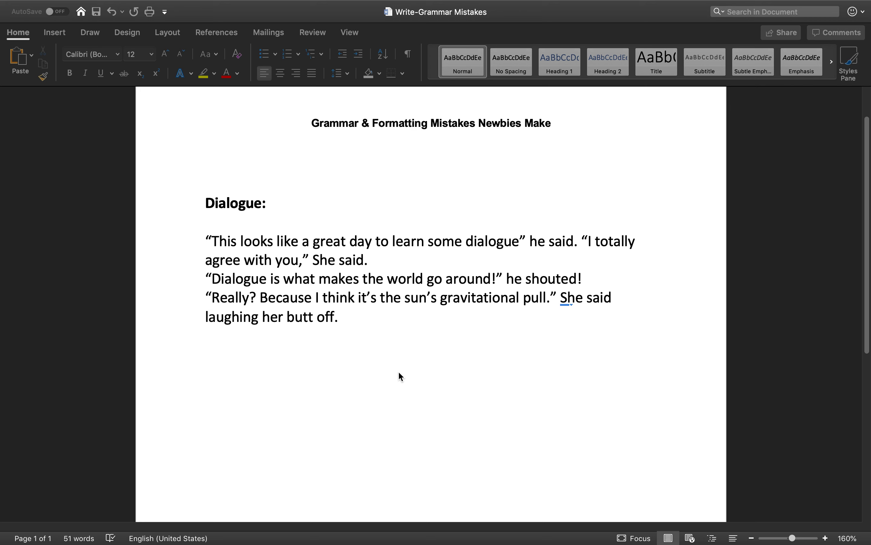
{"action": "mouse_move", "coordinate": [416, 367]}
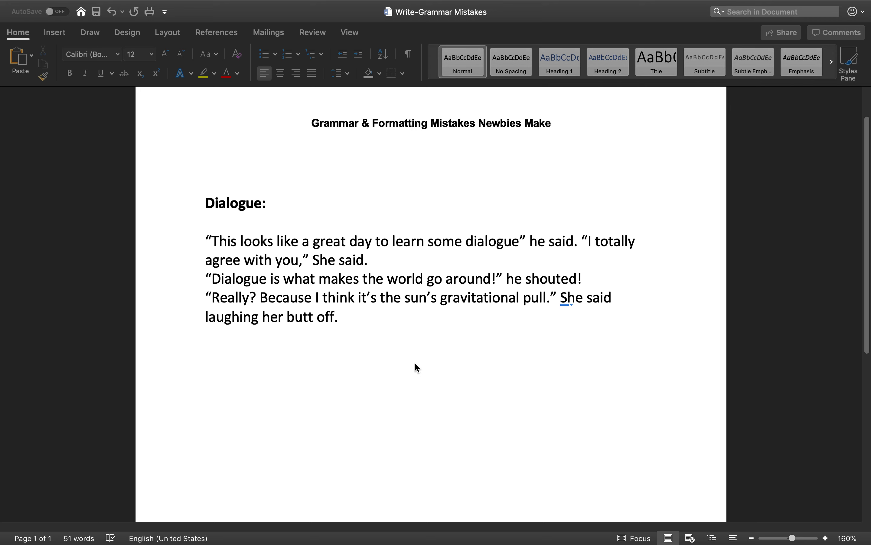
{"action": "mouse_move", "coordinate": [618, 400]}
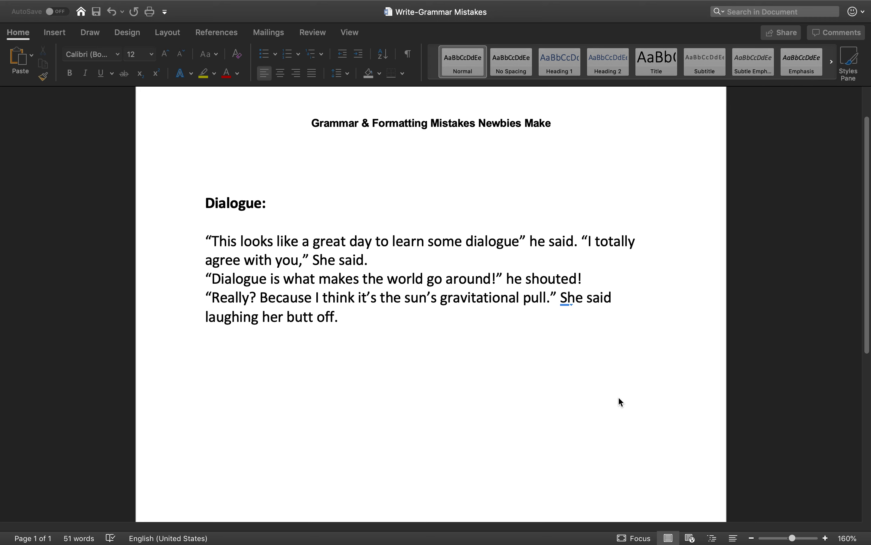
{"action": "mouse_move", "coordinate": [253, 298]}
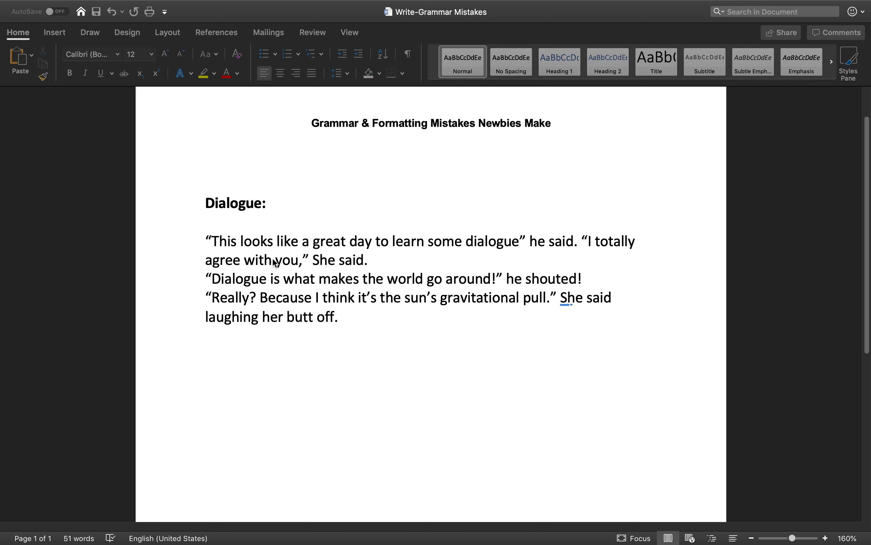
{"action": "mouse_move", "coordinate": [517, 252]}
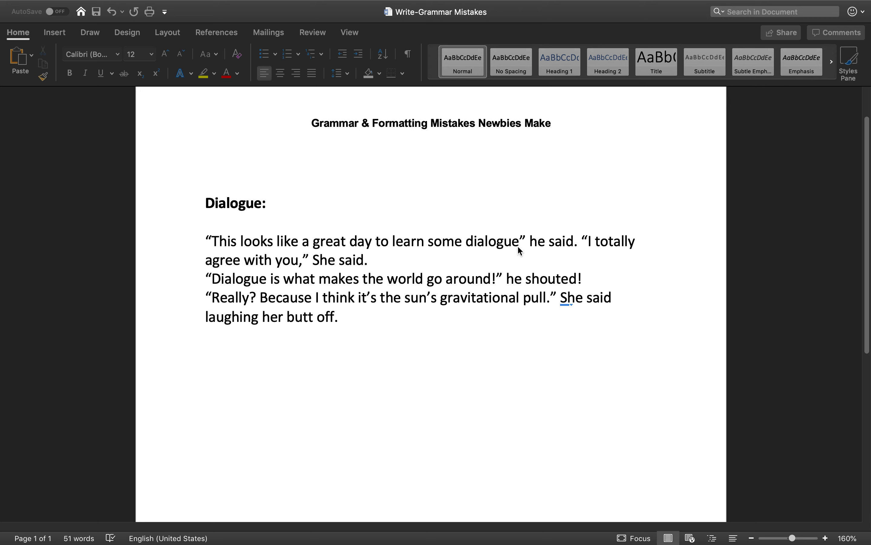
{"action": "mouse_move", "coordinate": [531, 242]}
{"action": "type", "text": ","}
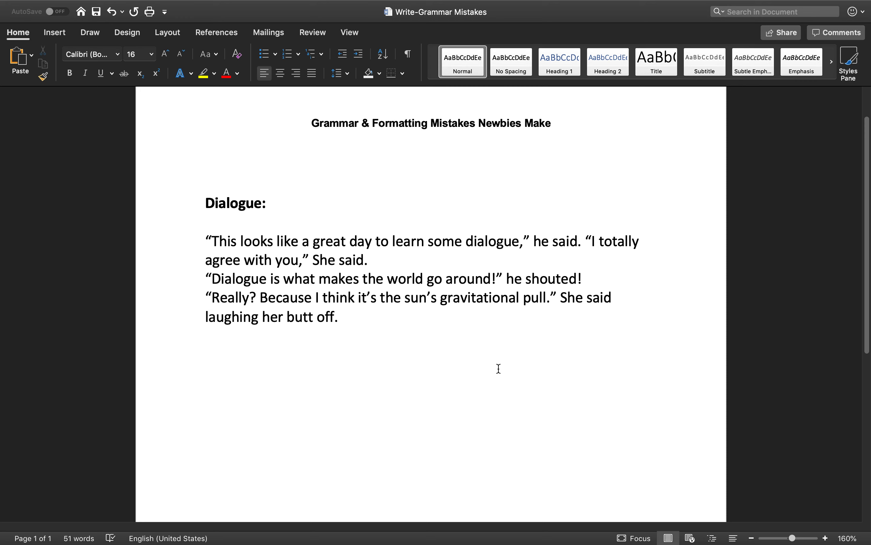
Step: Insert a comma after 'dialogue', inside the closing quotation mark of the first spoken line
{"action": "left_click", "coordinate": [524, 244]}
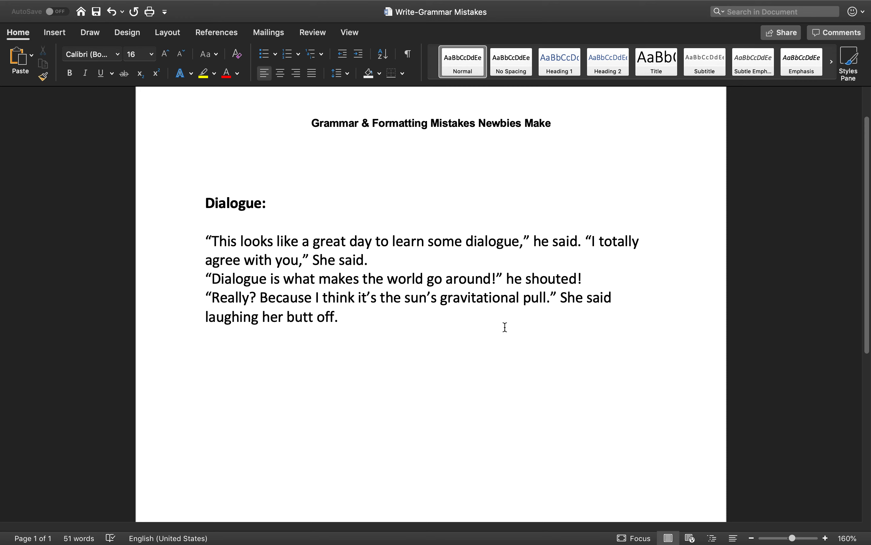
{"action": "left_click", "coordinate": [529, 243]}
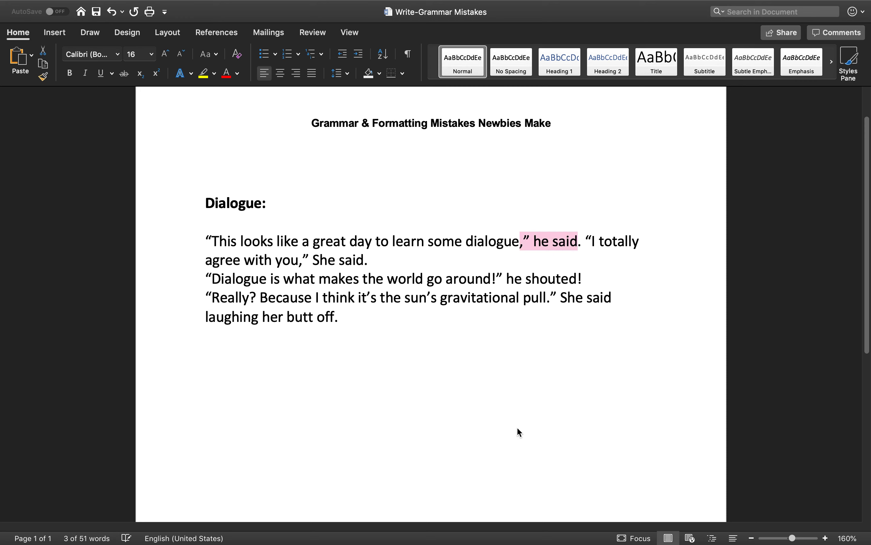
{"action": "left_click", "coordinate": [371, 260]}
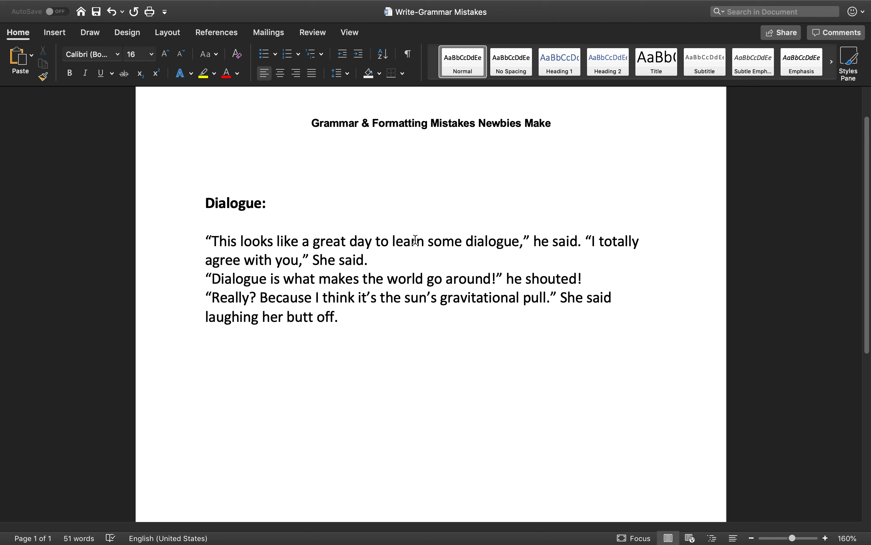
Step: Start "I totally agree with you," on its own line and lowercase 'She' to 'she'
{"action": "left_click_drag", "start_coordinate": [469, 241], "coordinate": [548, 240]}
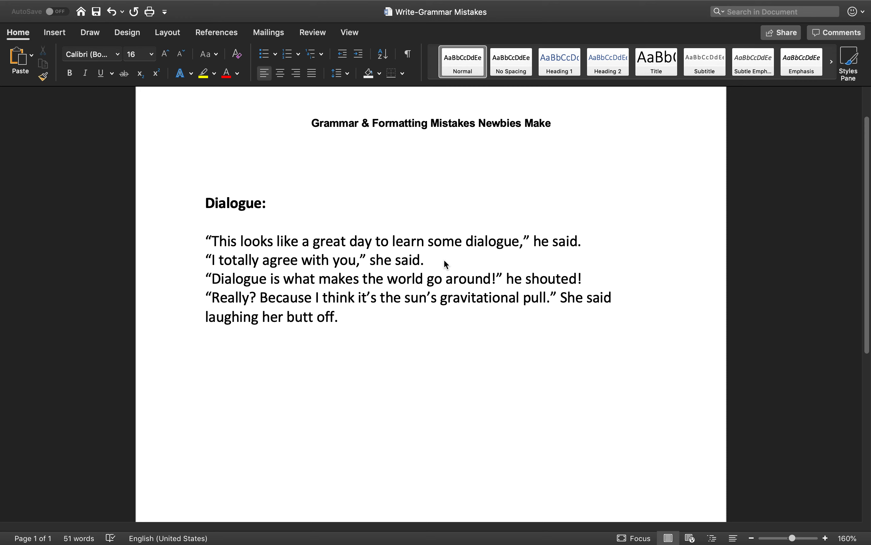
{"action": "left_click_drag", "start_coordinate": [206, 242], "coordinate": [424, 260]}
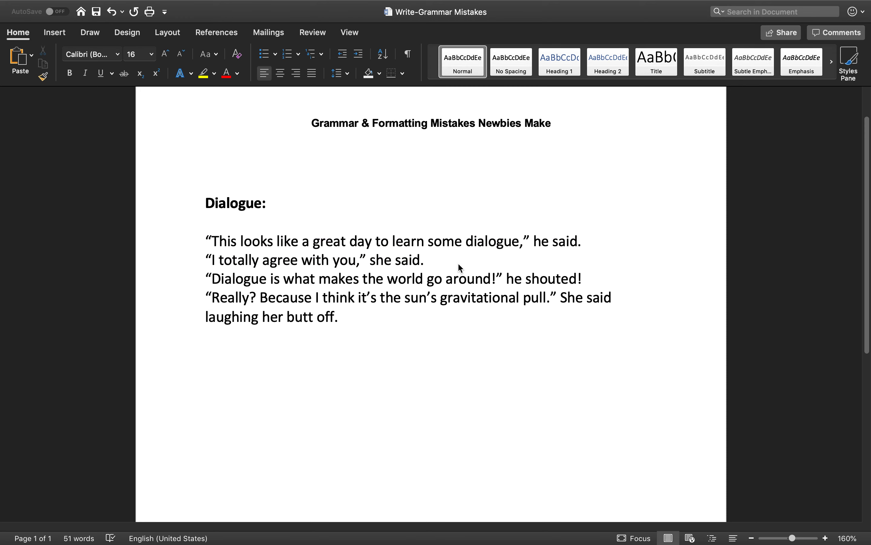
{"action": "left_click", "coordinate": [430, 262]}
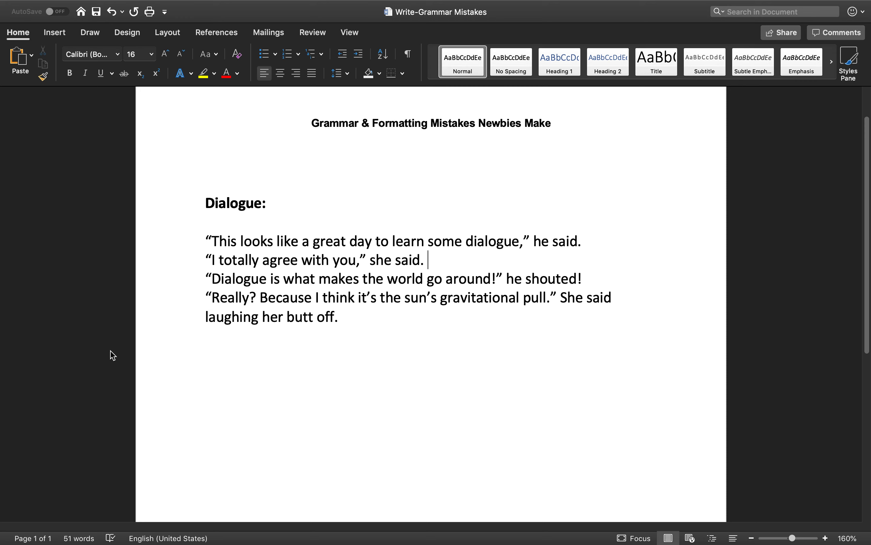
{"action": "mouse_move", "coordinate": [230, 285]}
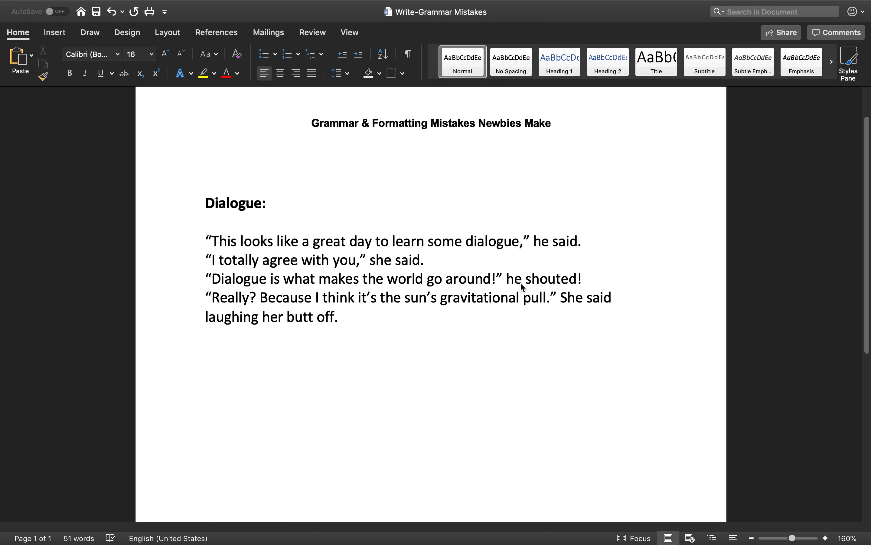
{"action": "left_click", "coordinate": [428, 259]}
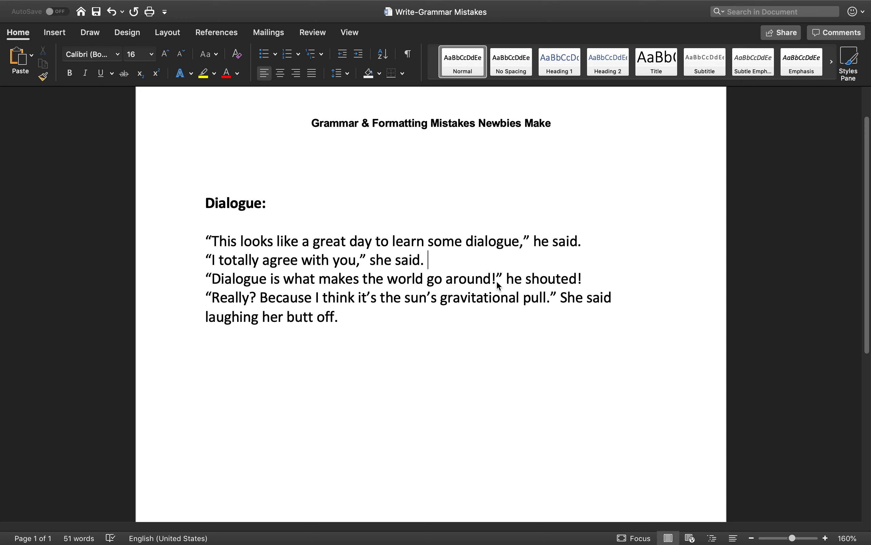
{"action": "double_click", "coordinate": [492, 279]}
{"action": "type", "text": "."}
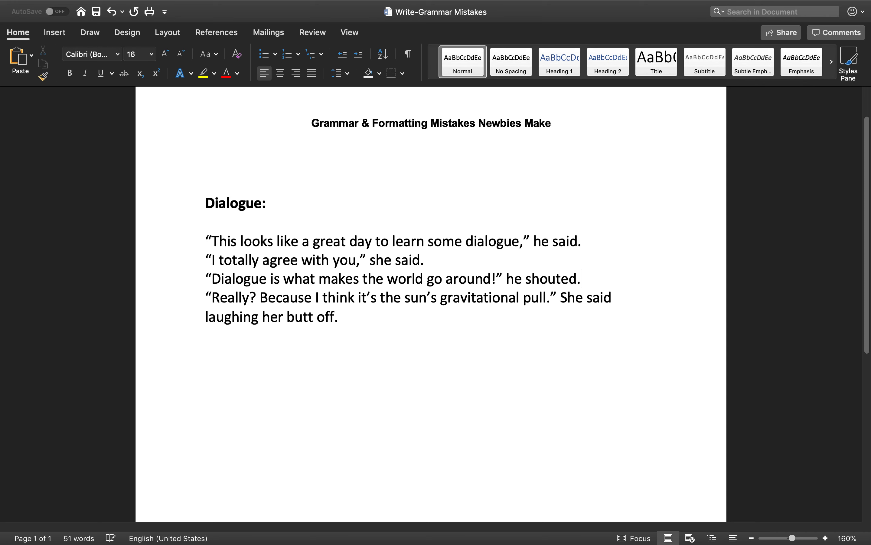
{"action": "left_click_drag", "start_coordinate": [384, 279], "coordinate": [581, 278]}
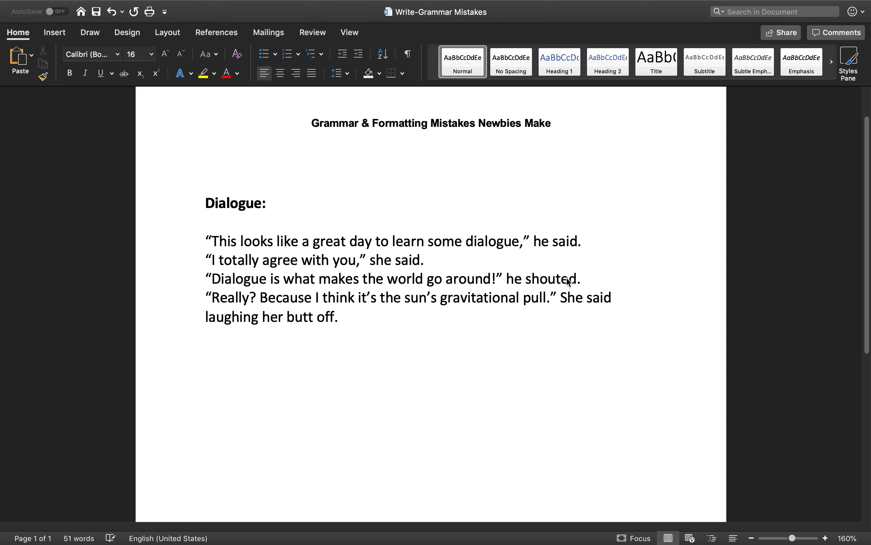
{"action": "left_click", "coordinate": [586, 277]}
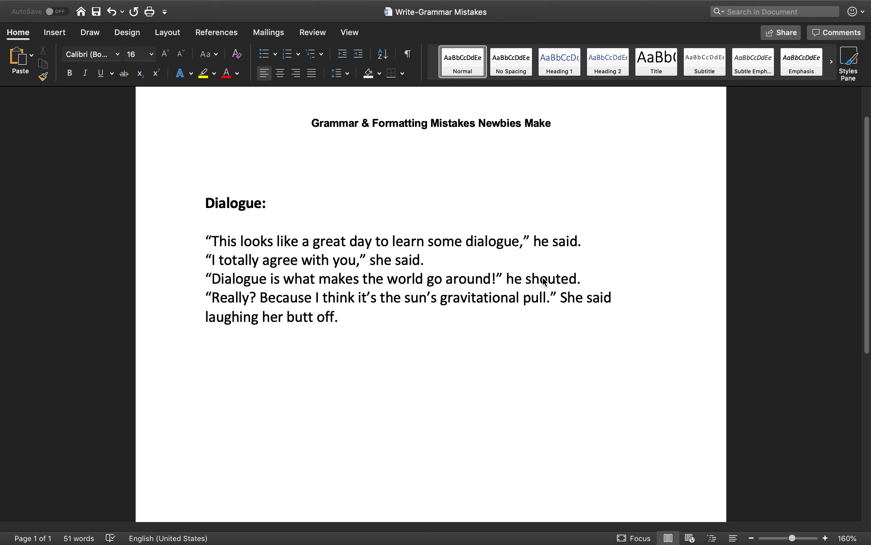
{"action": "double_click", "coordinate": [551, 279]}
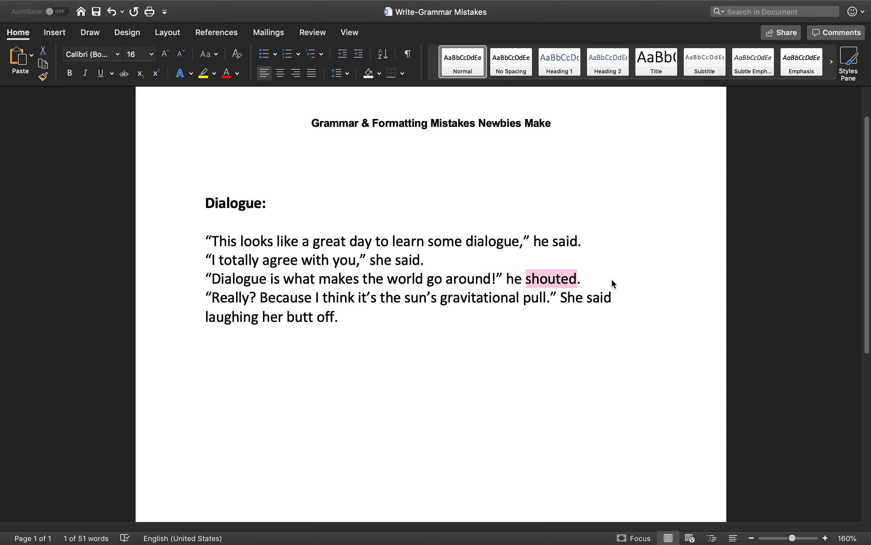
{"action": "mouse_move", "coordinate": [611, 346]}
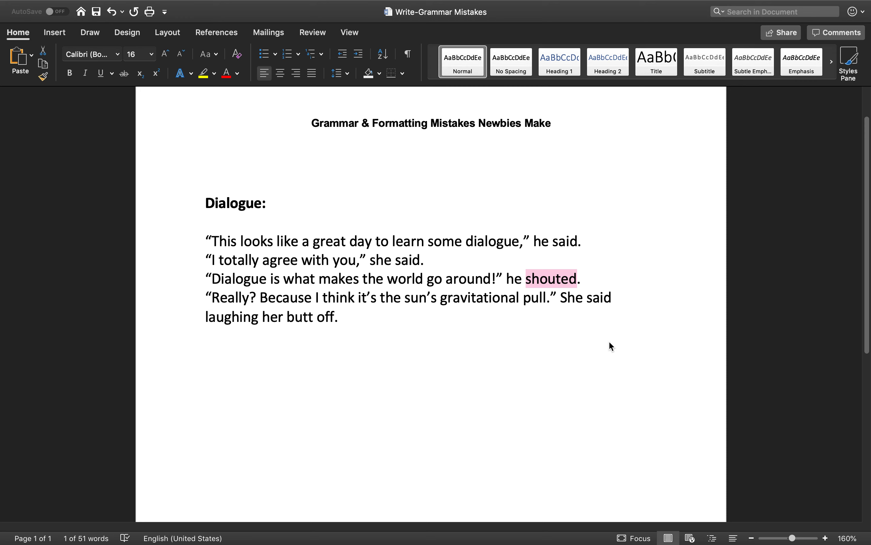
{"action": "mouse_move", "coordinate": [359, 320]}
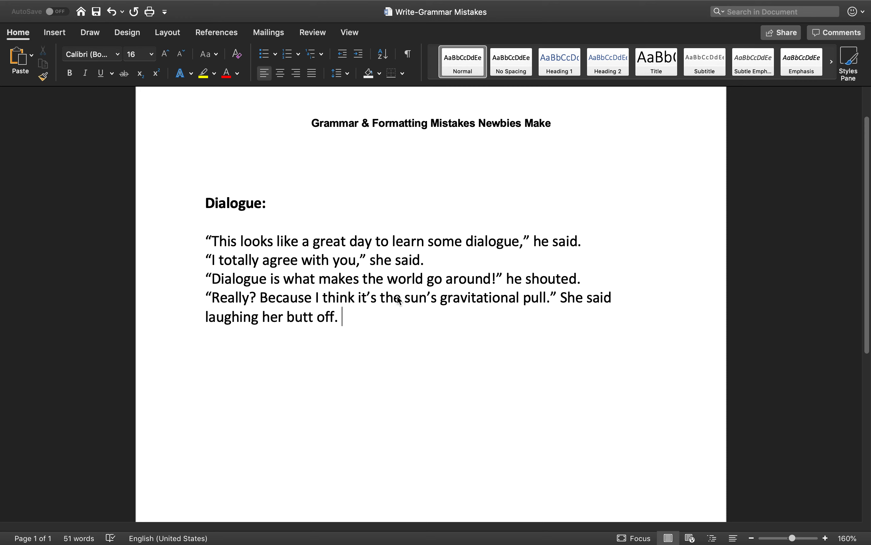
{"action": "mouse_move", "coordinate": [544, 309]}
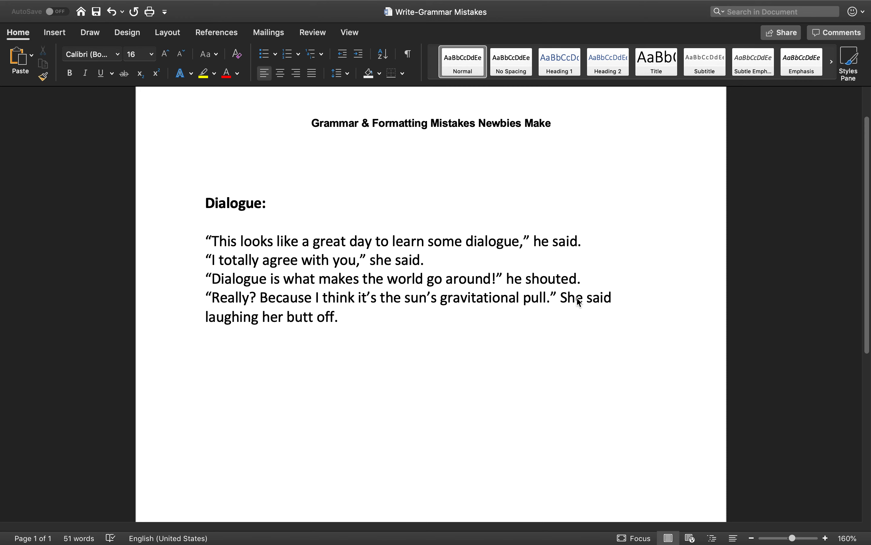
{"action": "mouse_move", "coordinate": [567, 316]}
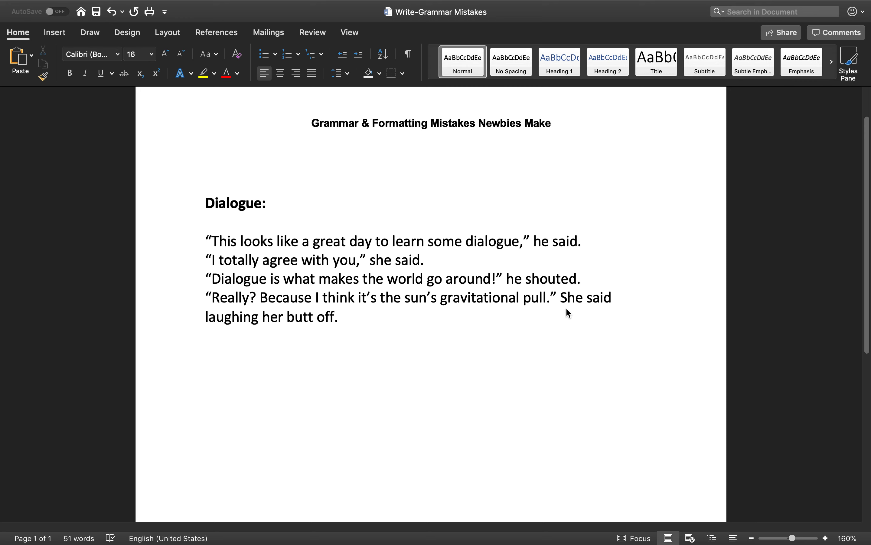
Step: End the last quote with a comma, lowercase 'she said', and add a comma before 'laughing her butt off'
{"action": "left_click", "coordinate": [341, 316]}
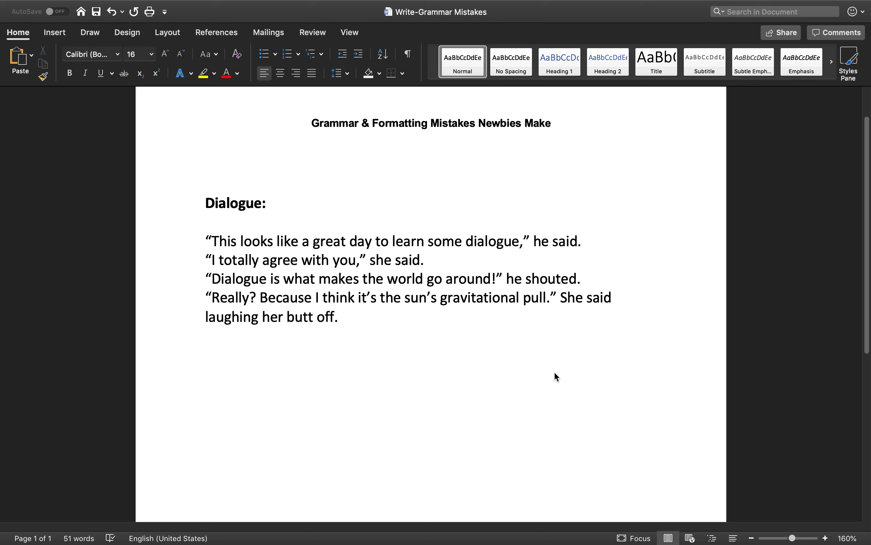
{"action": "mouse_move", "coordinate": [552, 308]}
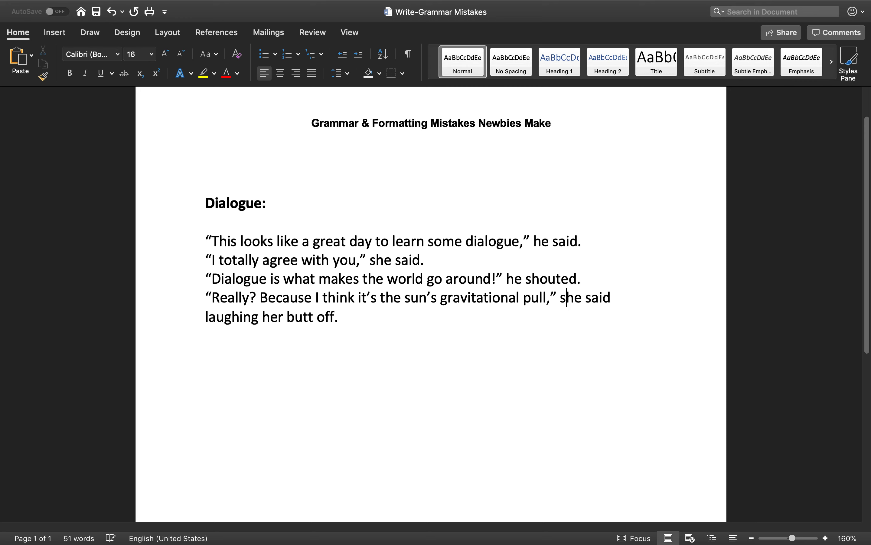
{"action": "mouse_move", "coordinate": [567, 310]}
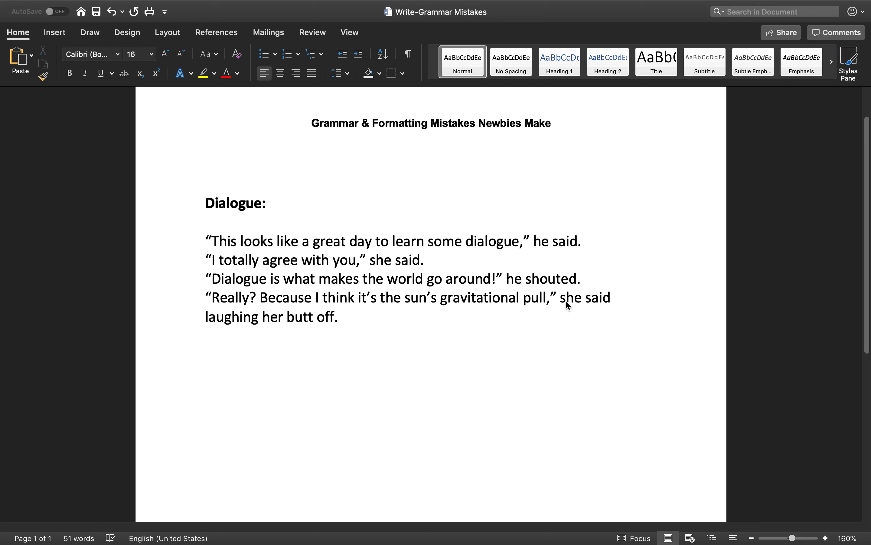
{"action": "left_click_drag", "start_coordinate": [561, 296], "coordinate": [351, 317]}
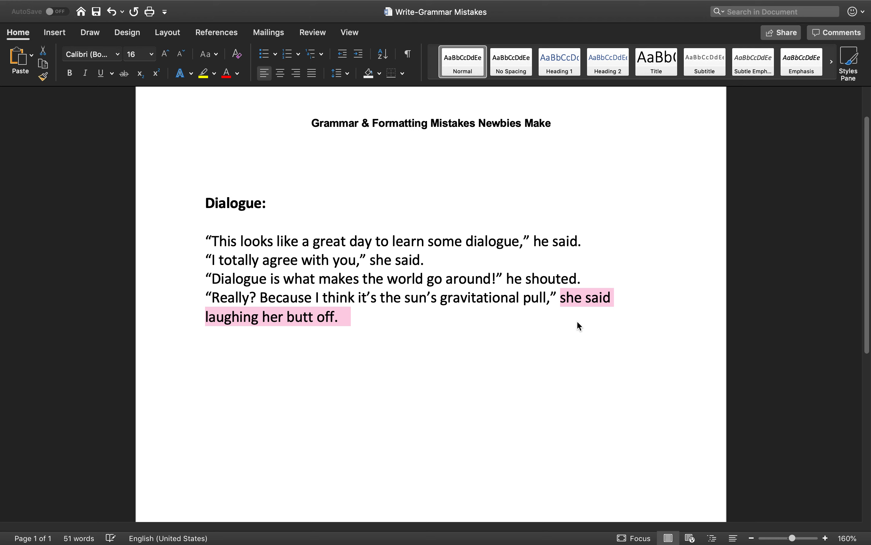
{"action": "left_click", "coordinate": [610, 298]}
{"action": "type", "text": ","}
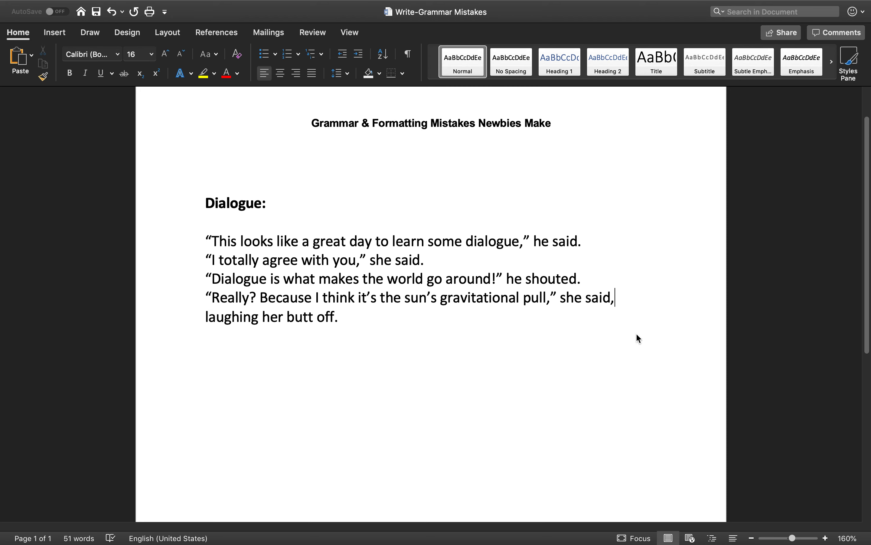
{"action": "mouse_move", "coordinate": [623, 304]}
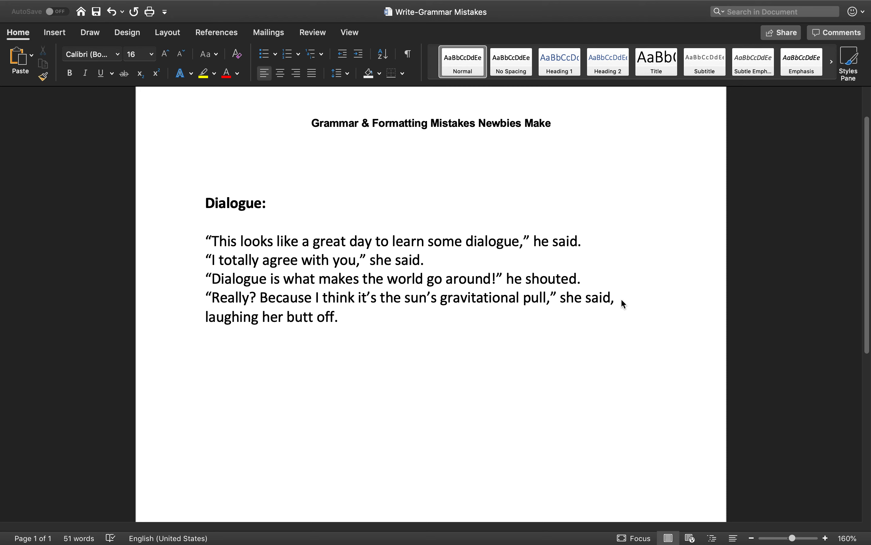
{"action": "mouse_move", "coordinate": [213, 341]}
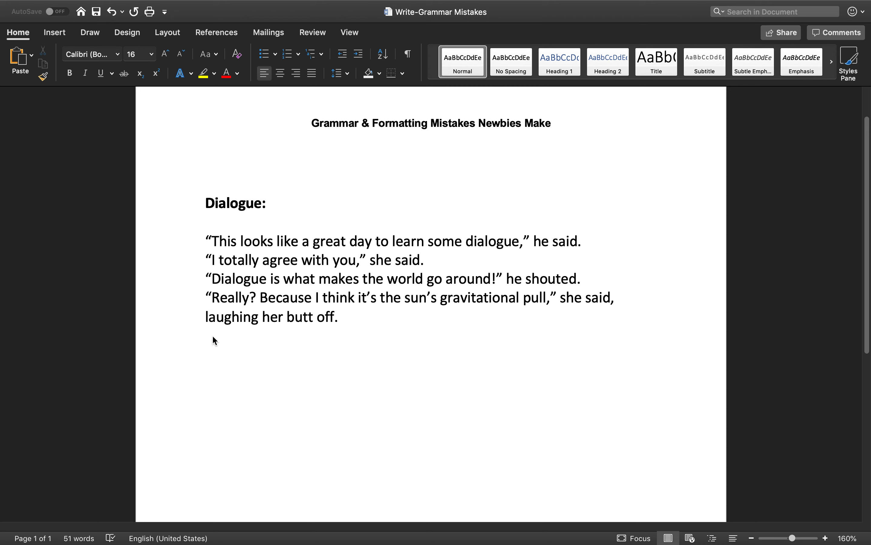
{"action": "left_click", "coordinate": [617, 299]}
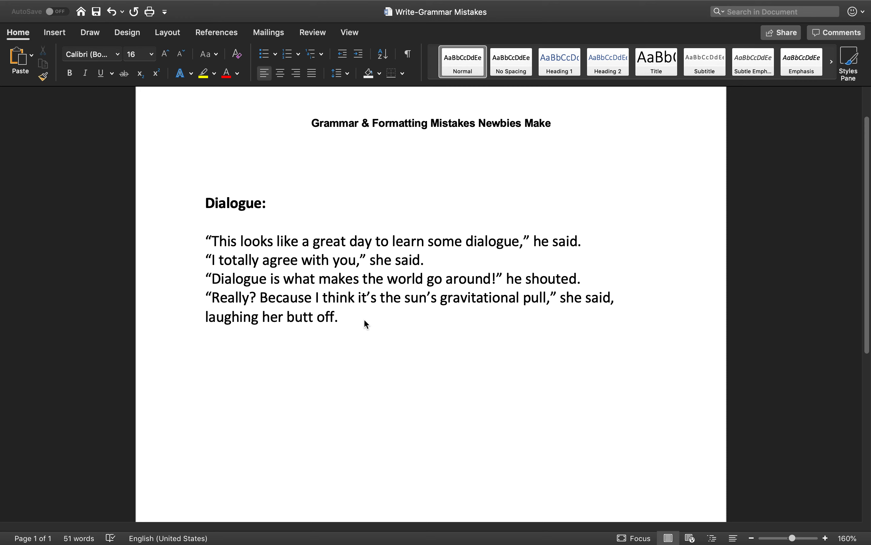
{"action": "left_click", "coordinate": [341, 317]}
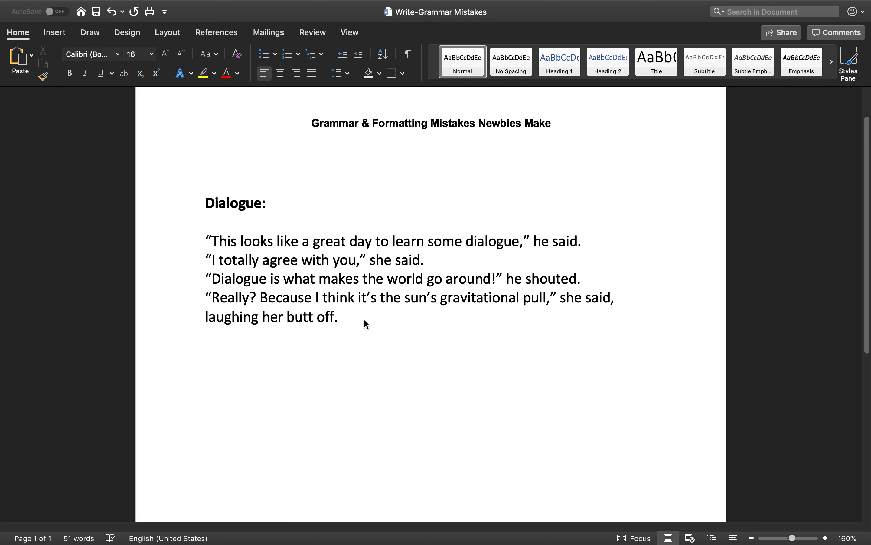